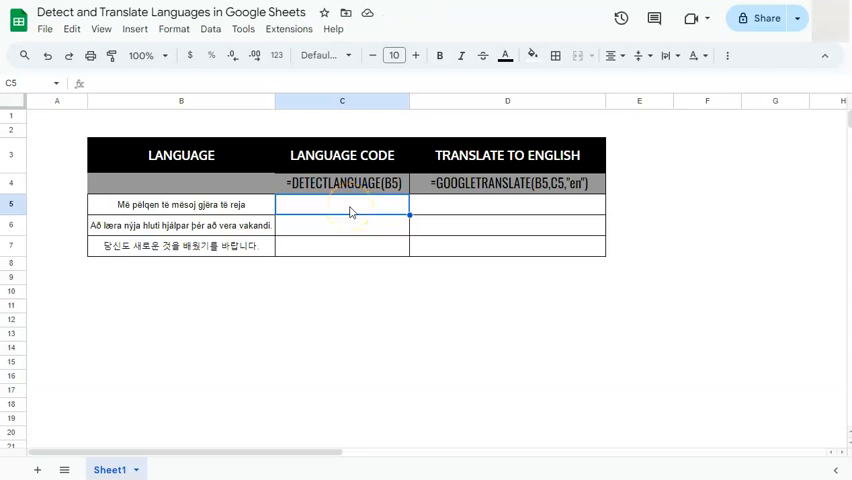
pyautogui.moveTo(344, 198)
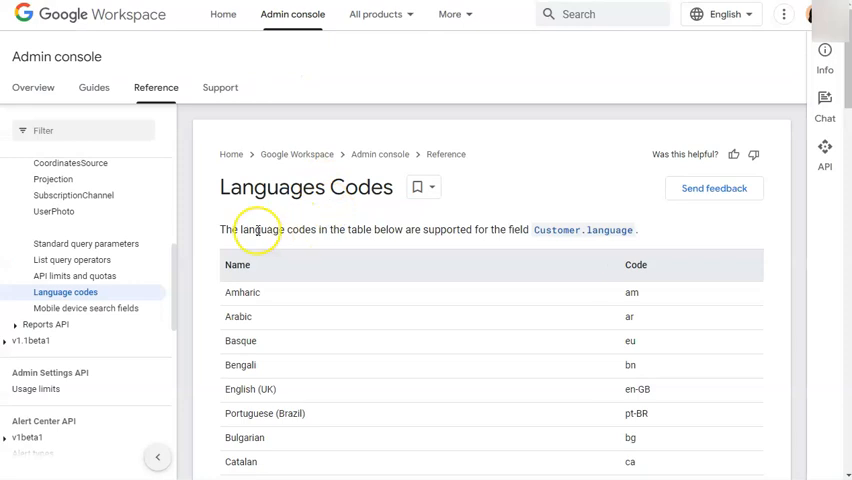
pyautogui.moveTo(483, 262)
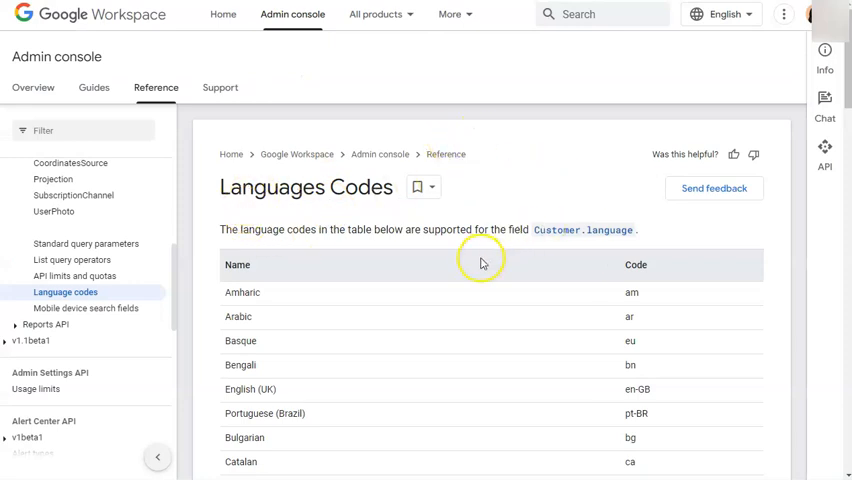
pyautogui.moveTo(515, 180)
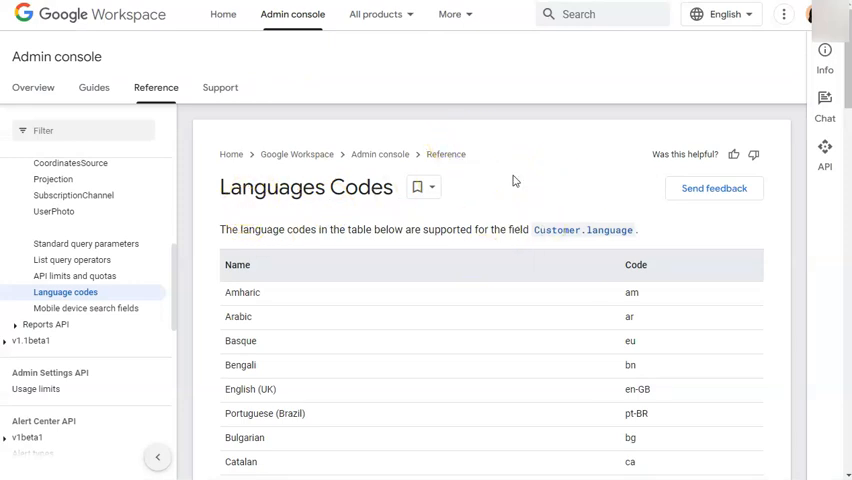
pyautogui.moveTo(339, 70)
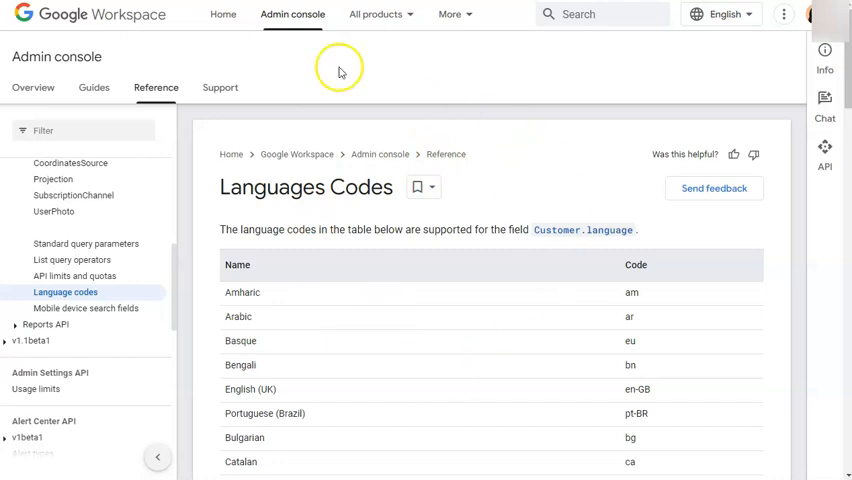
pyautogui.moveTo(349, 386)
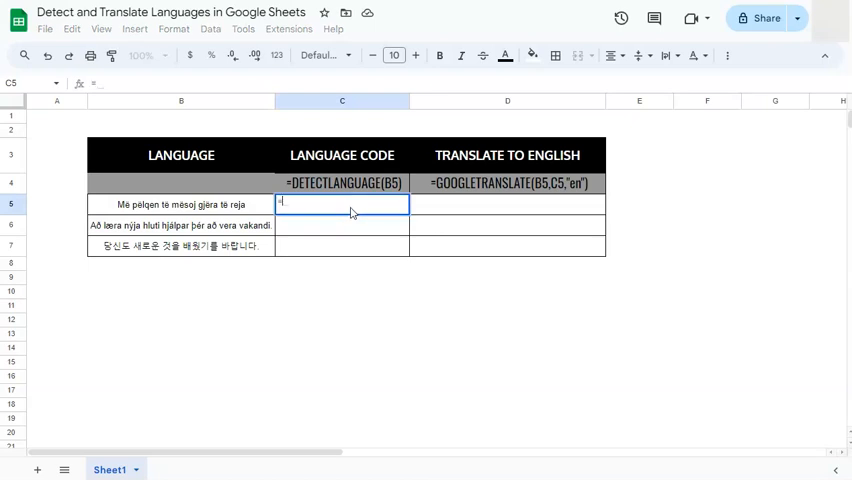
# Enter =DETECTLANGUAGE(B5) in C5 to return the first sentence's language code
pyautogui.write('=dete')
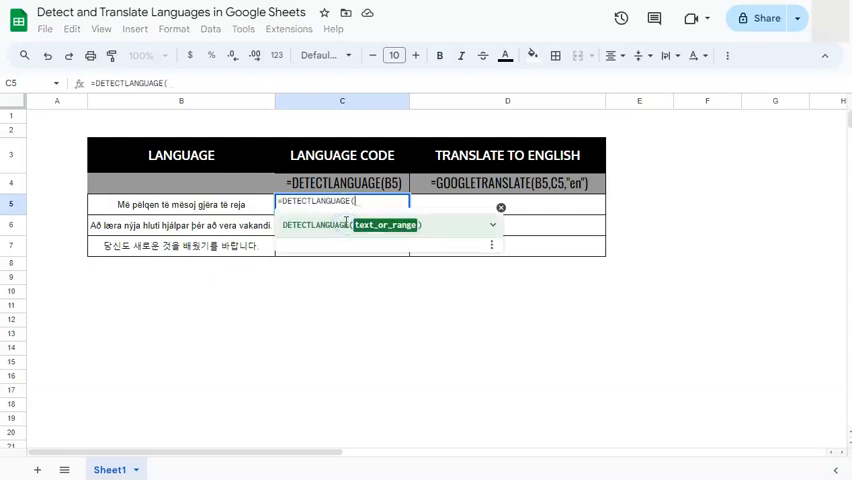
pyautogui.click(181, 204)
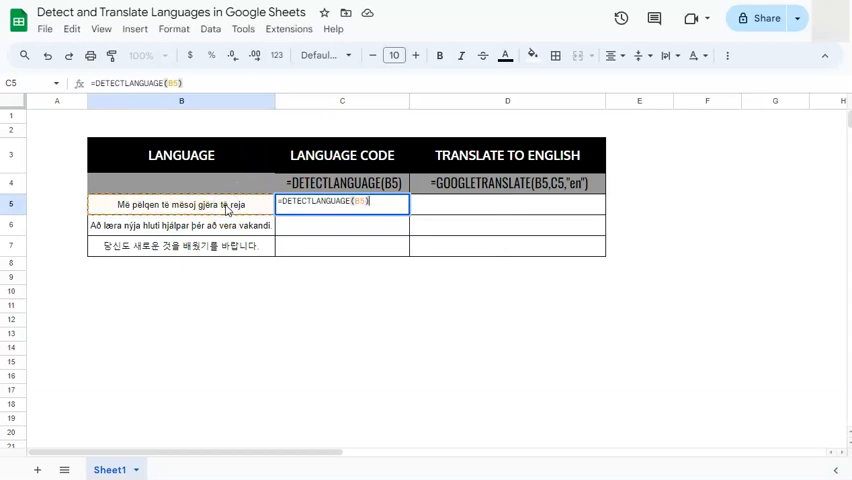
pyautogui.press('Return')
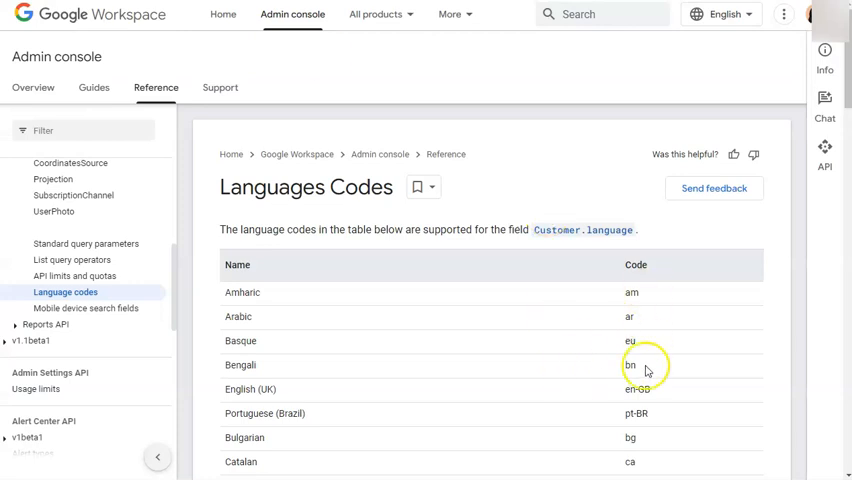
pyautogui.moveTo(308, 180)
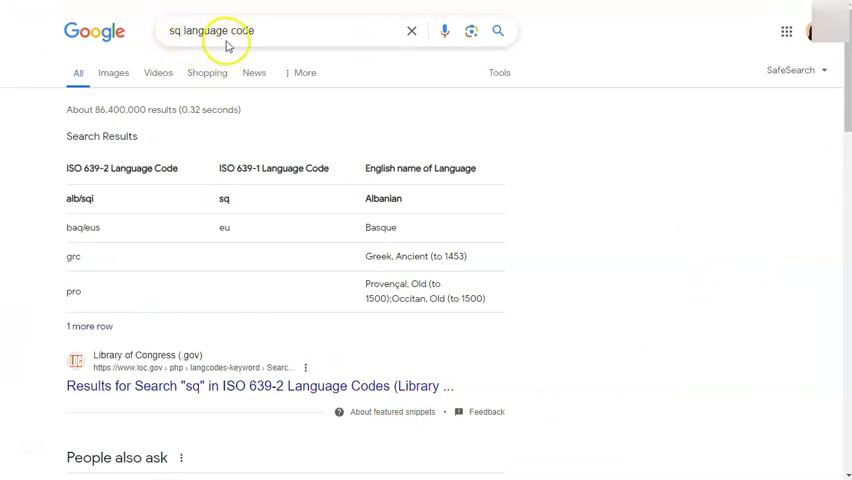
pyautogui.moveTo(380, 200)
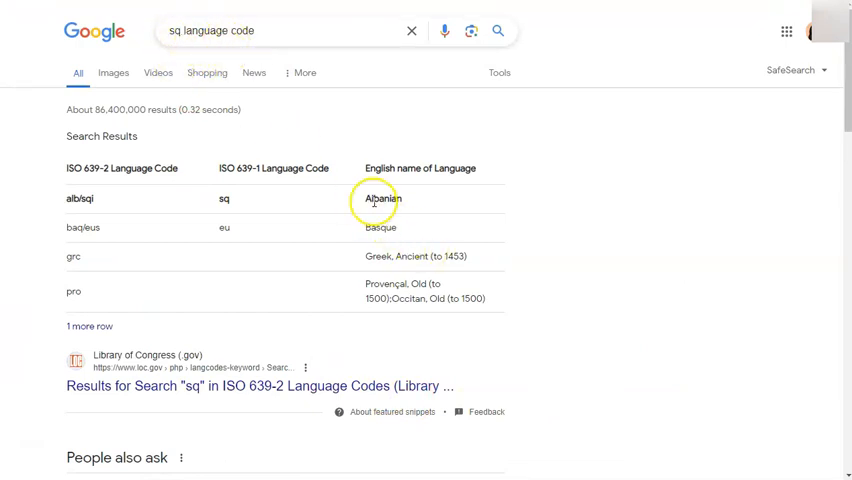
pyautogui.moveTo(415, 205)
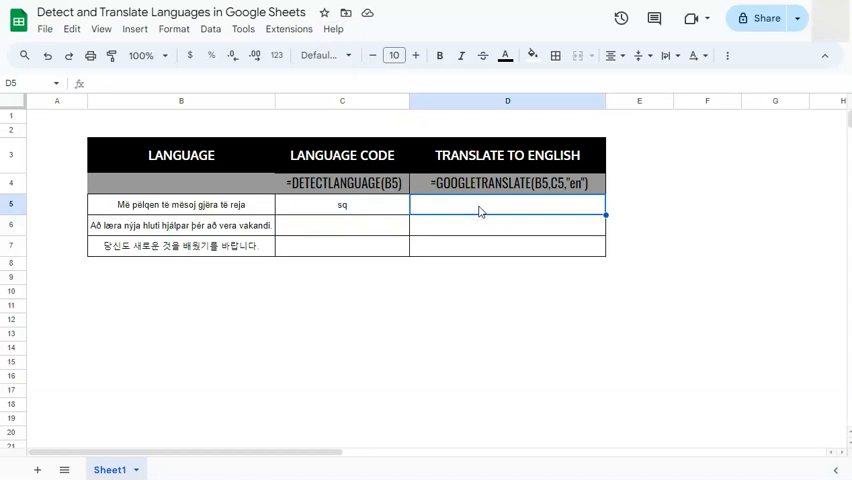
# Enter =GOOGLETRANSLATE(B5, C5, "en") in D5, yielding "I like to learn new things"
pyautogui.write('=god')
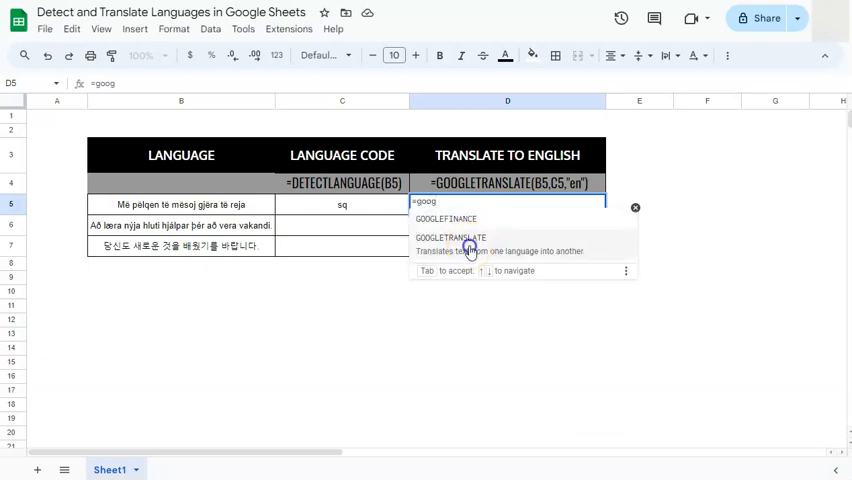
pyautogui.click(450, 237)
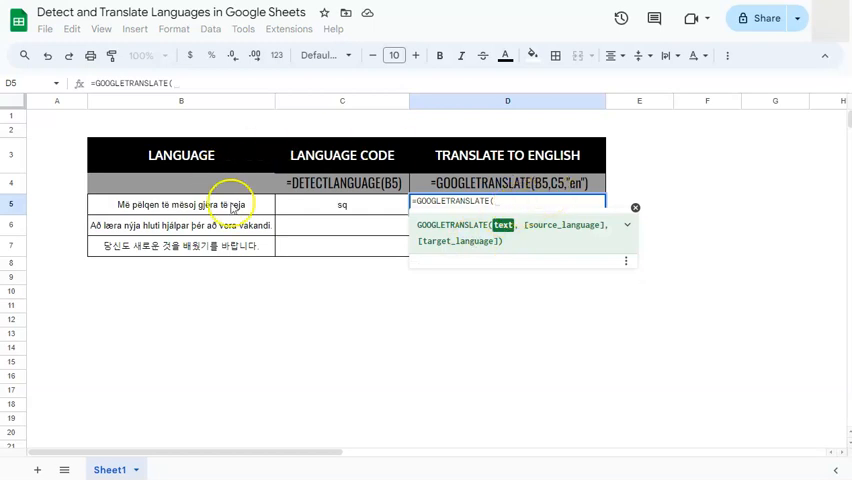
pyautogui.write('B5,C5,')
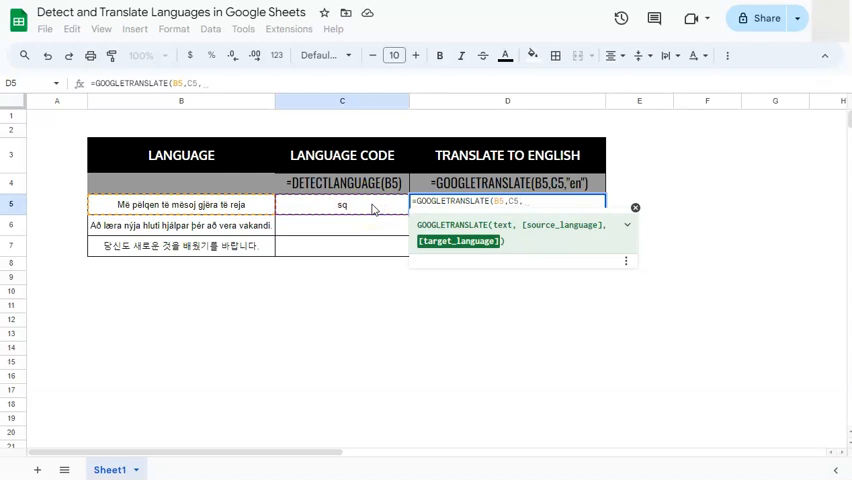
pyautogui.write('"')
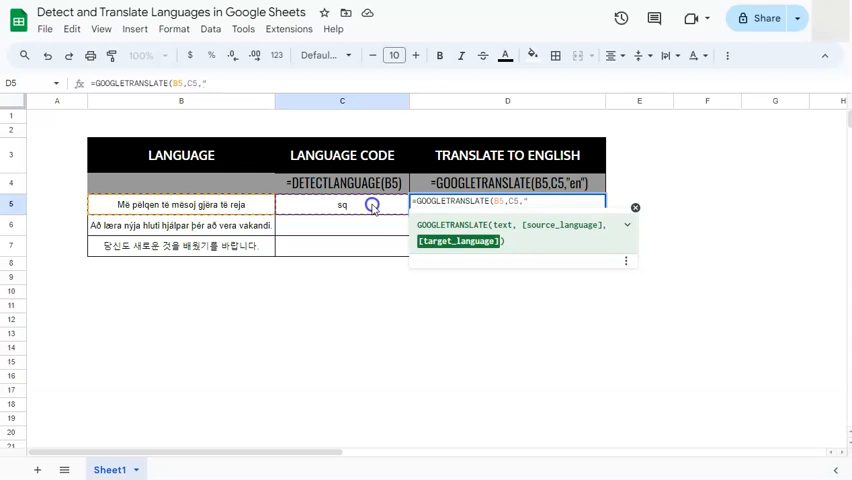
pyautogui.write('en')
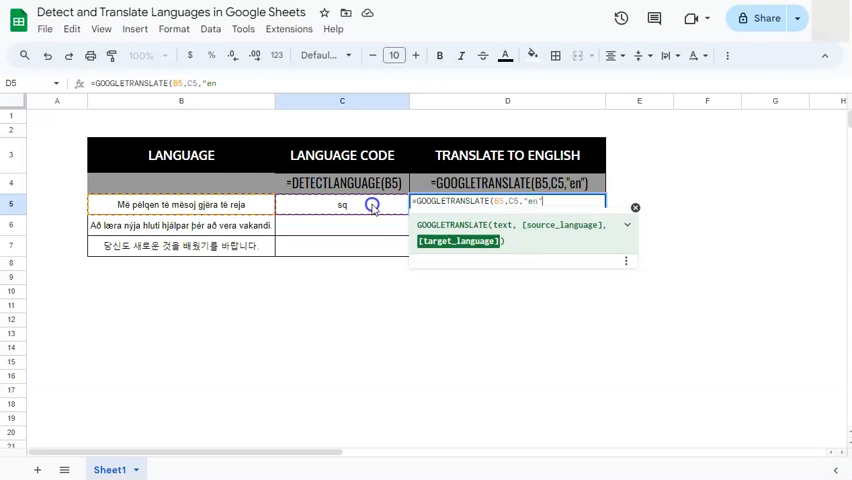
pyautogui.write(')')
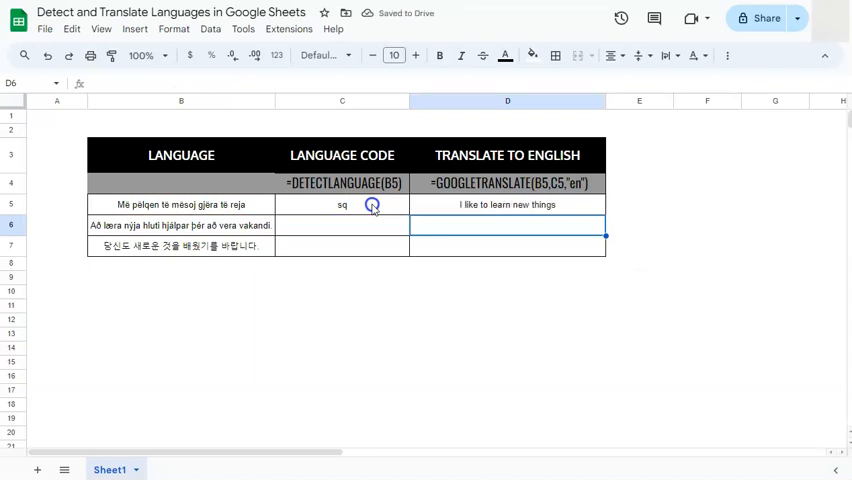
pyautogui.click(342, 204)
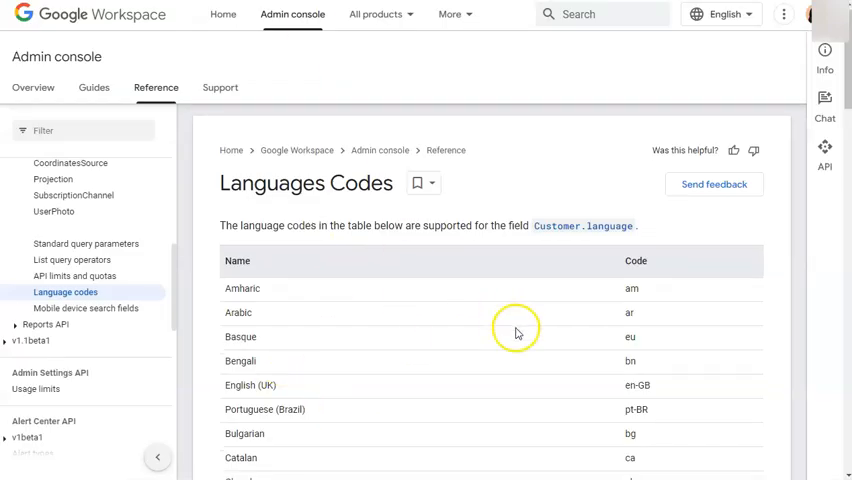
# Scroll the language-codes table down through the entries from Croatian to Malay
pyautogui.scroll(-3)
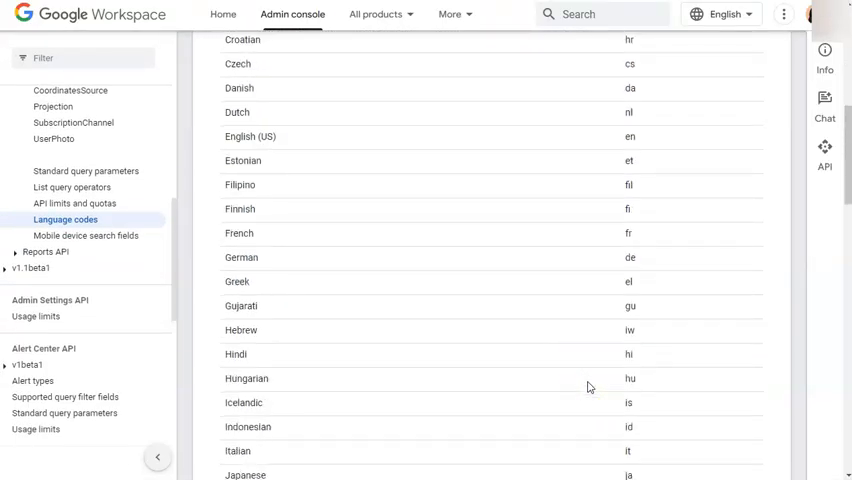
pyautogui.scroll(-3)
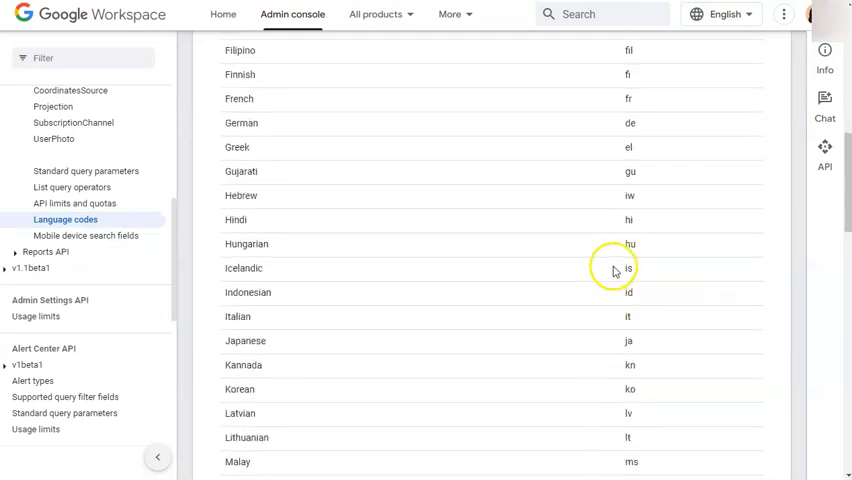
pyautogui.moveTo(256, 268)
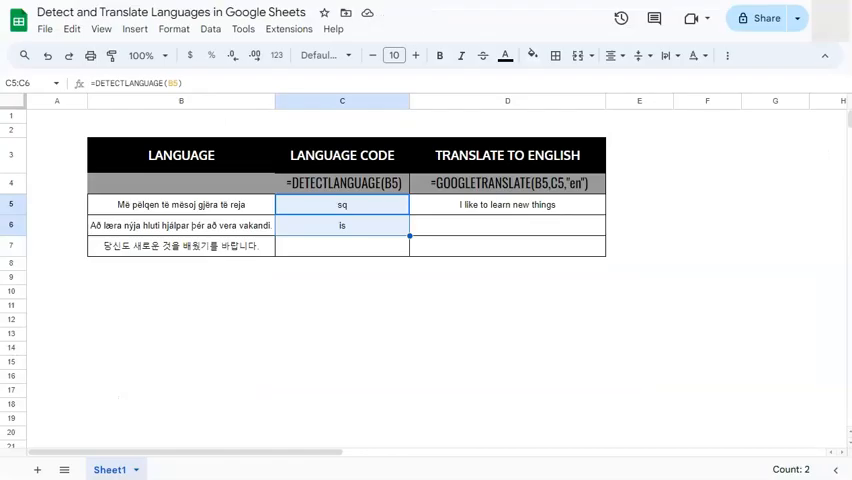
# Copy the D5 translation formula to D6, giving "Learning new things helps you stay alert."
pyautogui.click(507, 204)
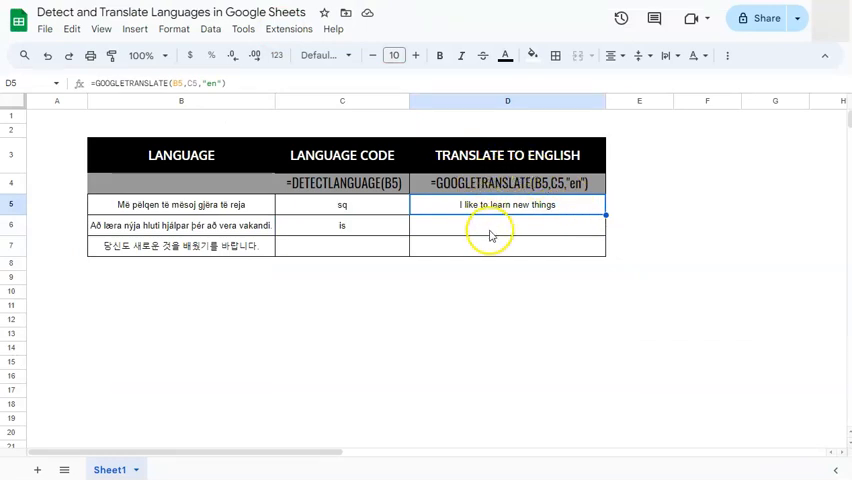
pyautogui.moveTo(518, 185)
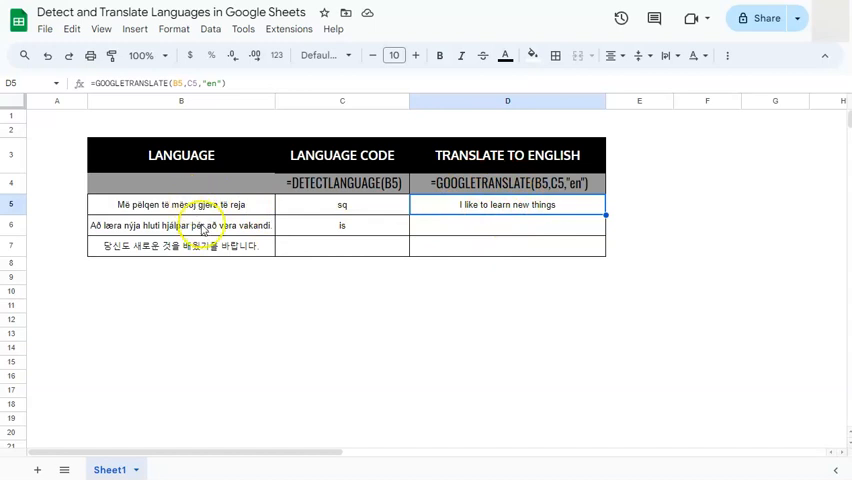
pyautogui.moveTo(278, 223)
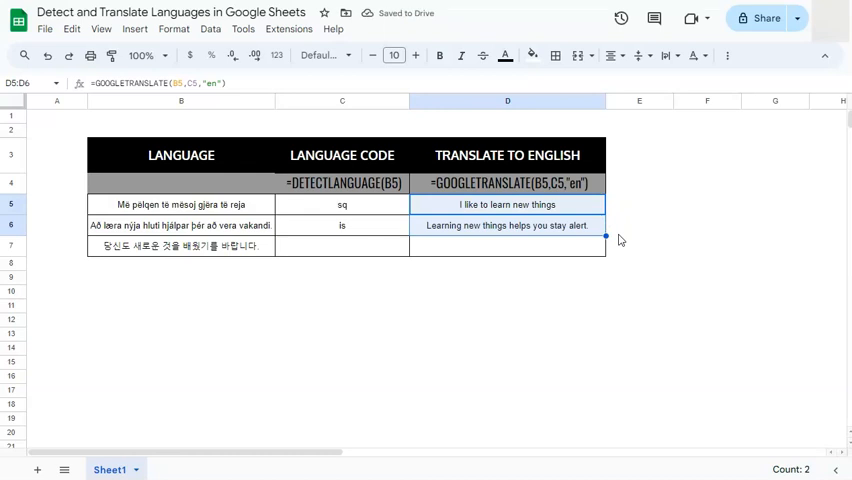
pyautogui.click(342, 224)
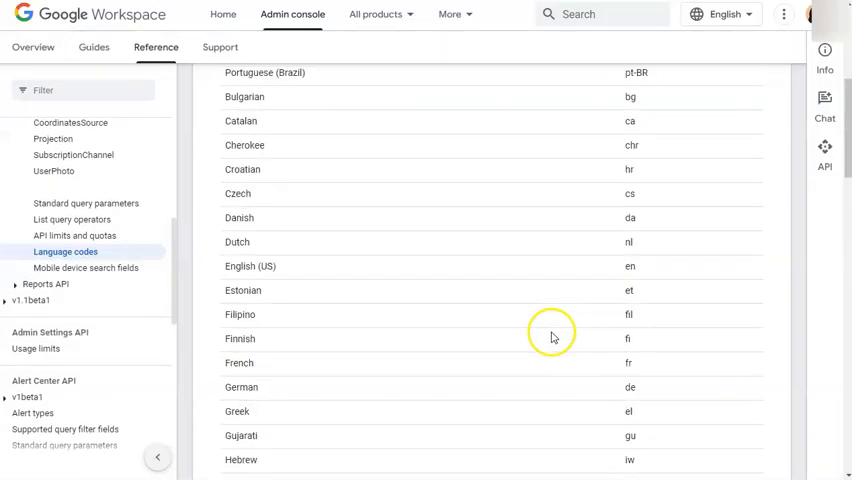
# Scroll further down the Name/Code table to match the detected codes
pyautogui.scroll(-3)
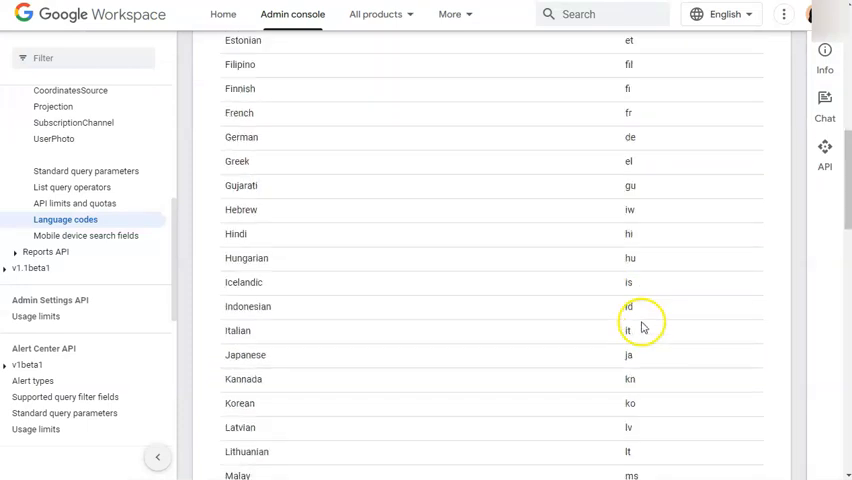
pyautogui.scroll(-3)
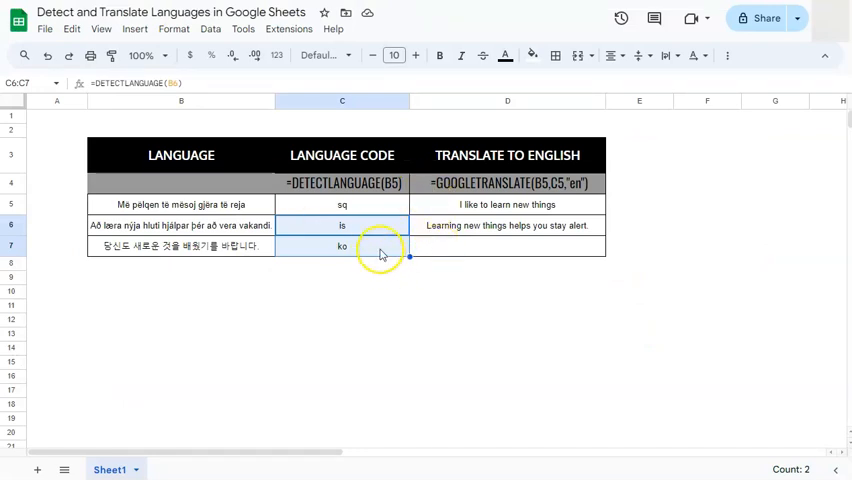
# Fill the D6 translation formula down to D7, giving "I hope you learned something new too."
pyautogui.click(507, 225)
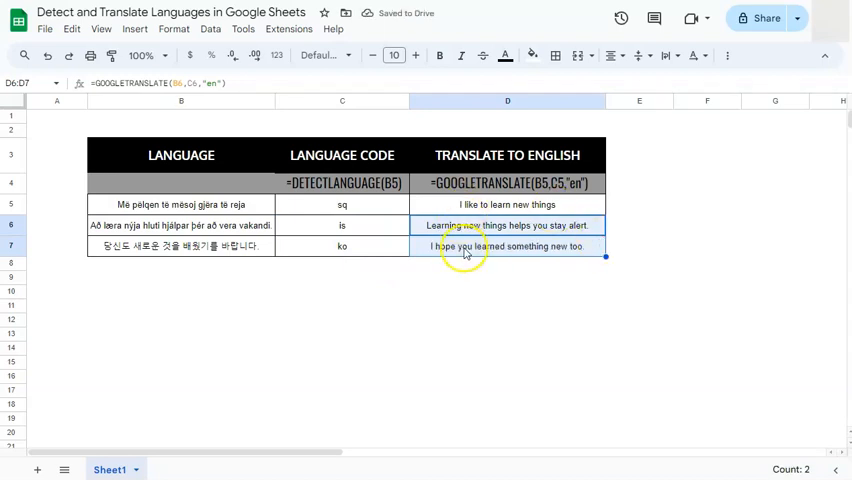
pyautogui.moveTo(433, 134)
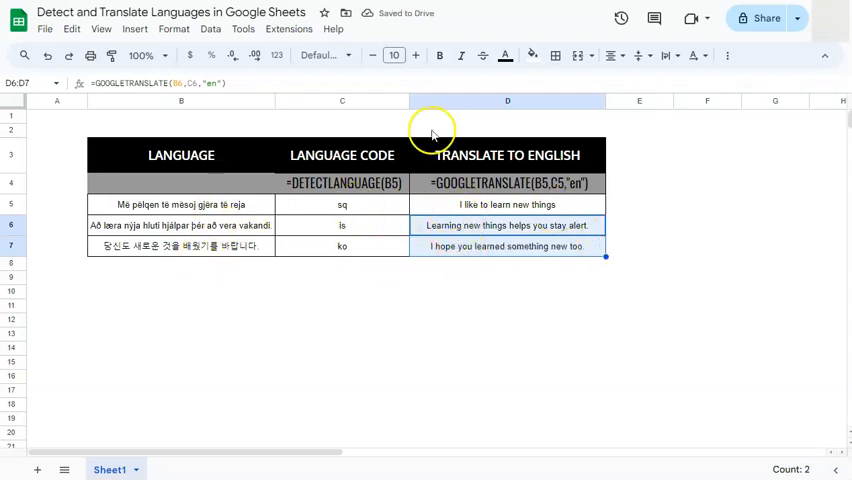
pyautogui.click(507, 246)
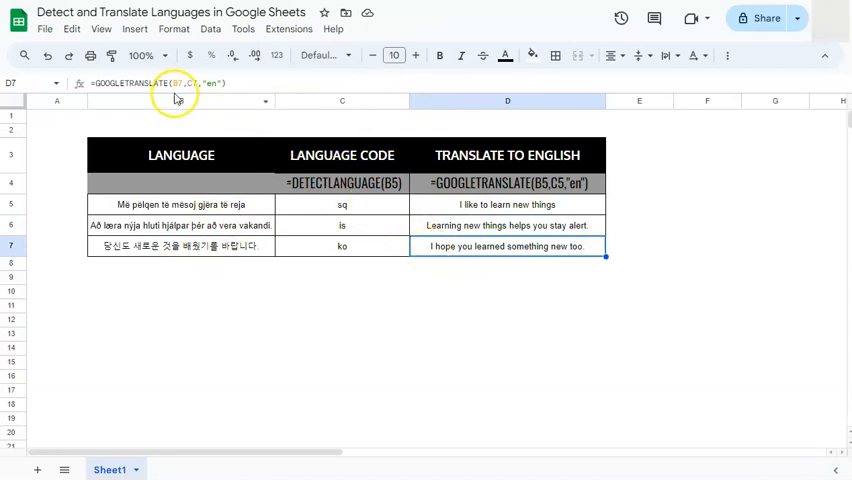
pyautogui.moveTo(211, 91)
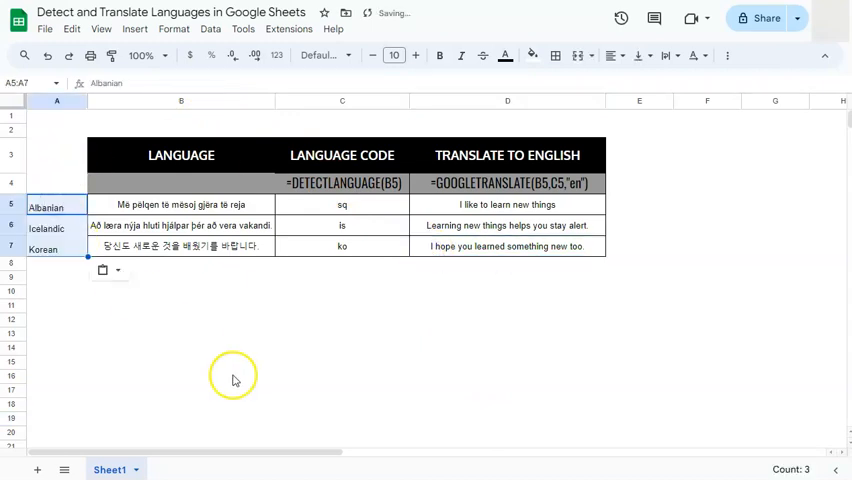
# Label A5:A7 Albanian, Icelandic and Korean, then review the codes and translations columns
pyautogui.click(56, 204)
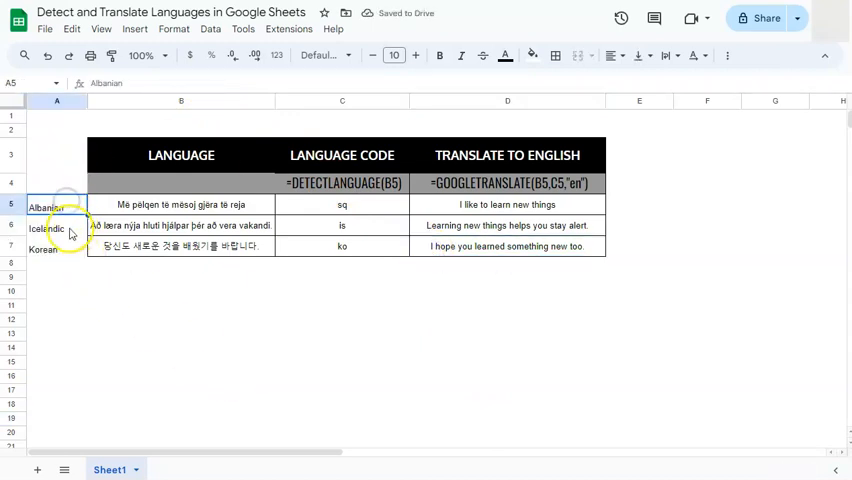
pyautogui.click(42, 249)
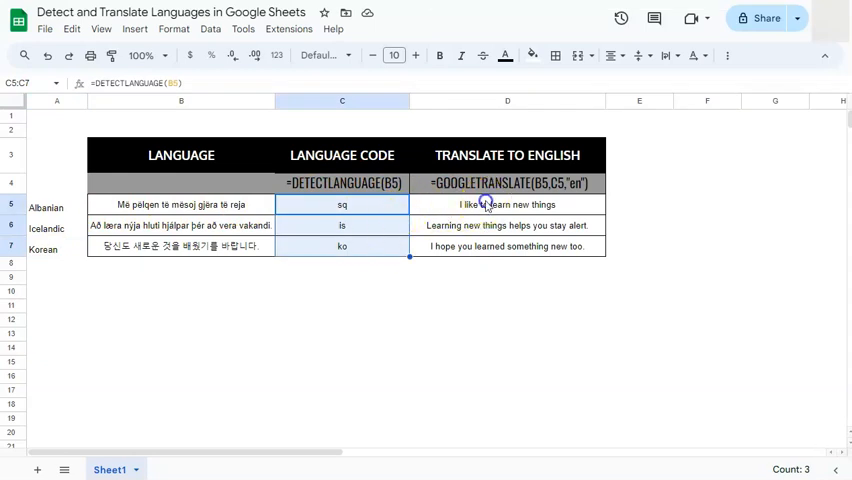
pyautogui.click(507, 204)
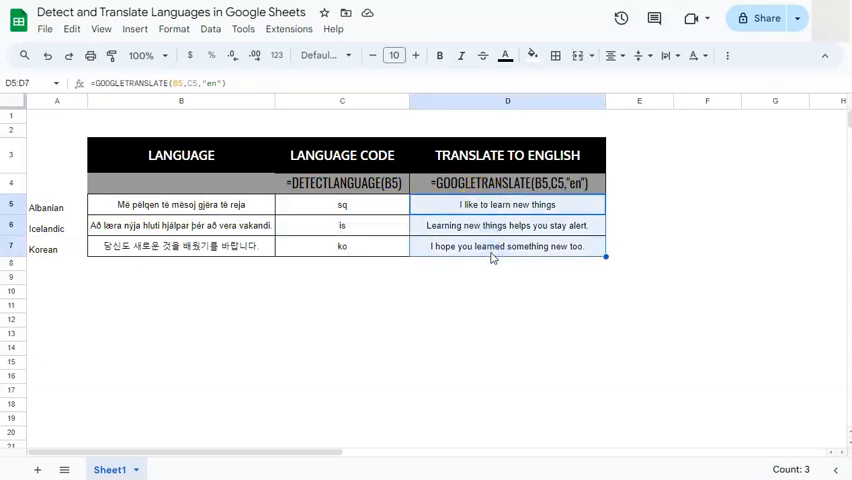
pyautogui.click(639, 225)
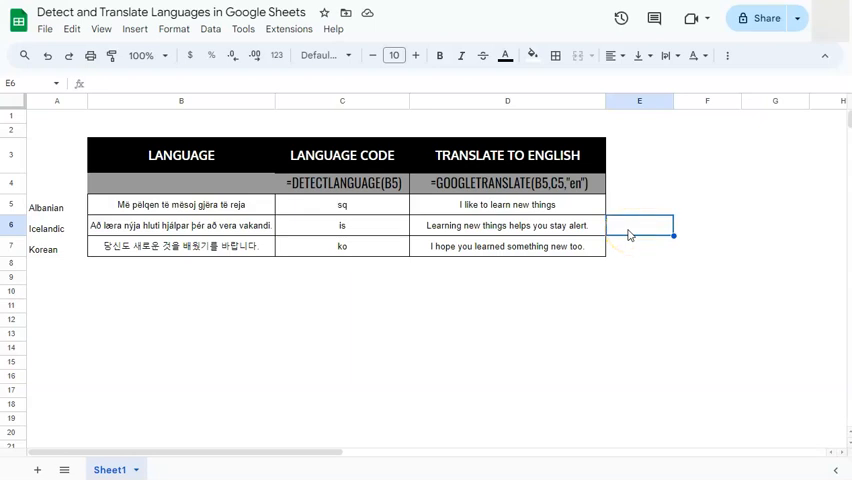